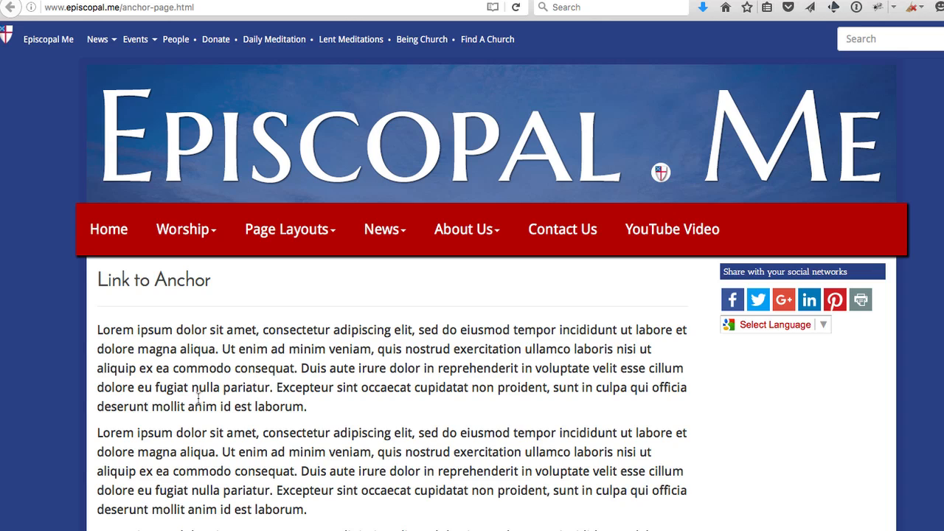
Add an anchor named 'link' to the Anchor Link heading further down the page
{"action": "scroll", "scroll_direction": "down", "scroll_amount": 3}
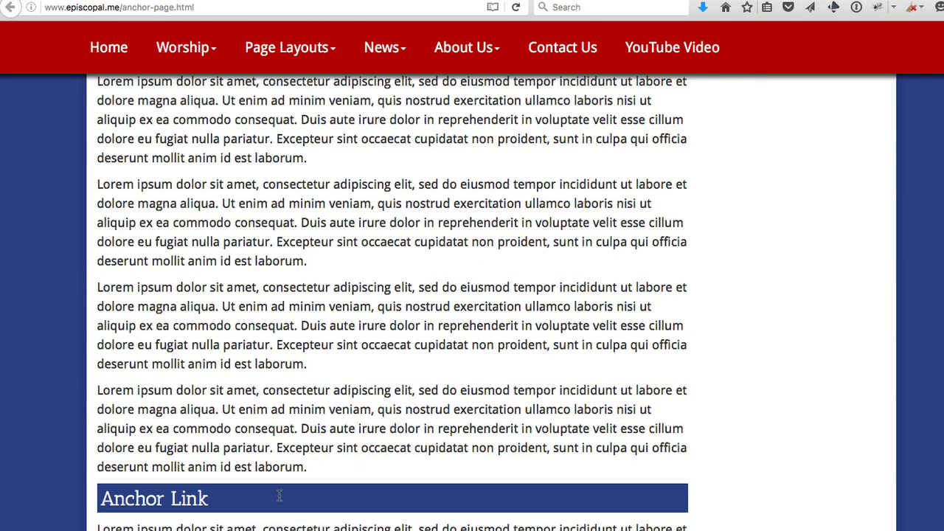
{"action": "double_click", "coordinate": [153, 499]}
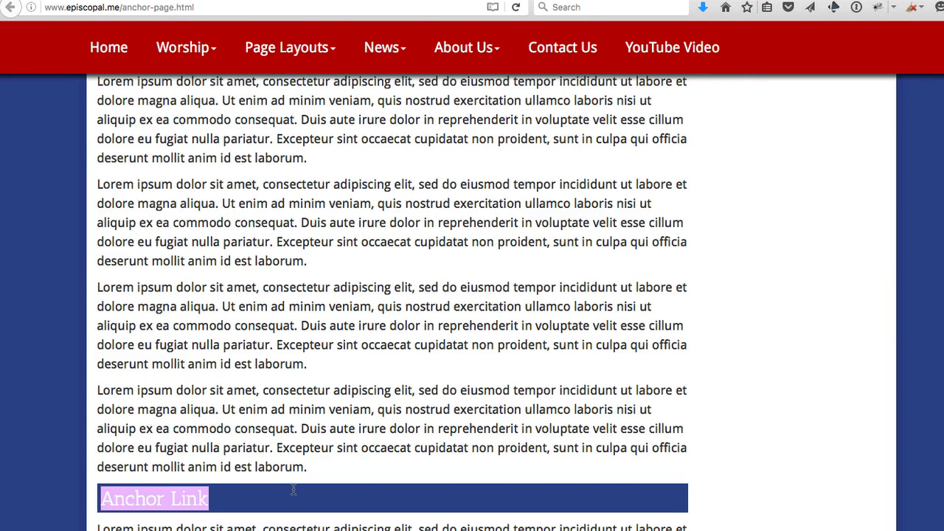
{"action": "left_click", "coordinate": [153, 499]}
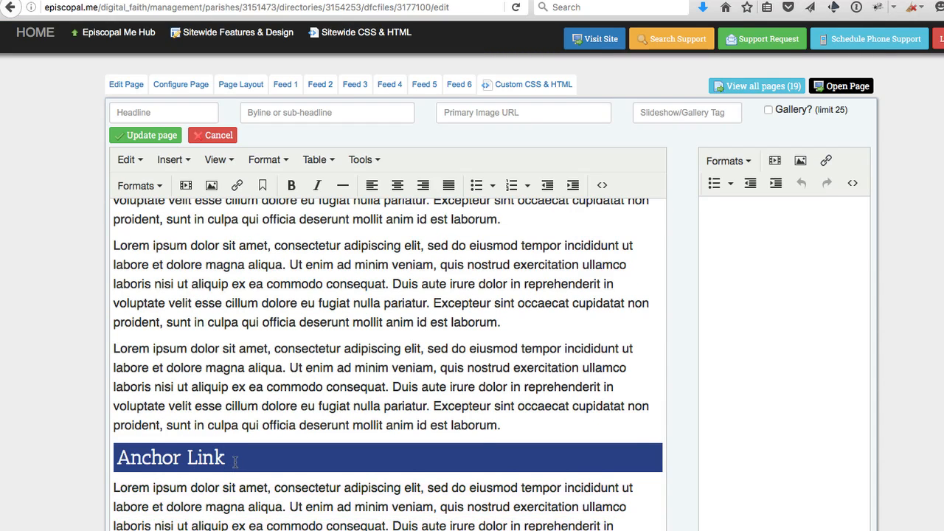
{"action": "double_click", "coordinate": [170, 458]}
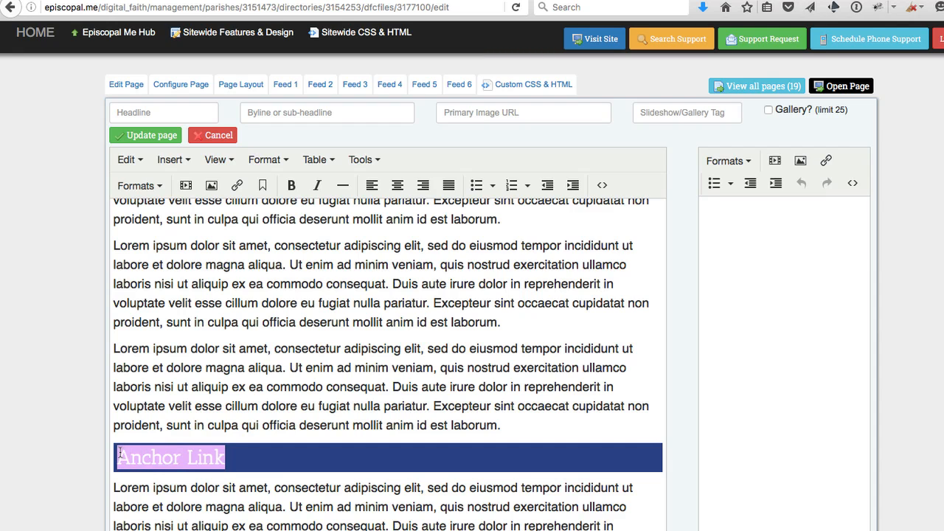
{"action": "mouse_move", "coordinate": [263, 186]}
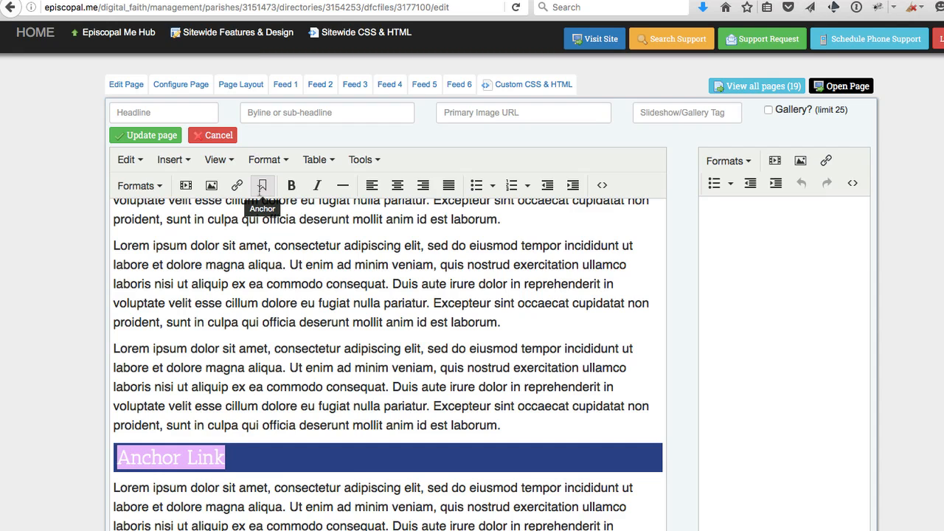
{"action": "left_click", "coordinate": [263, 186]}
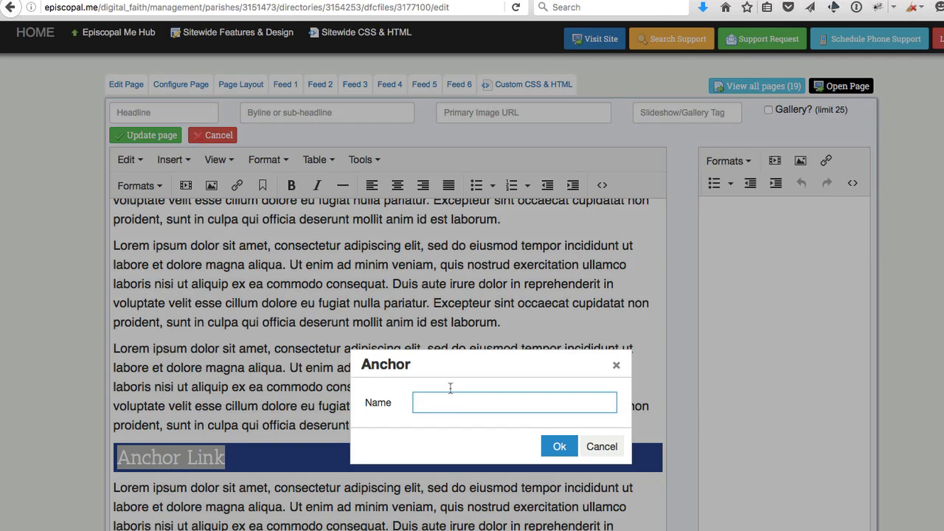
{"action": "type", "text": "lin"}
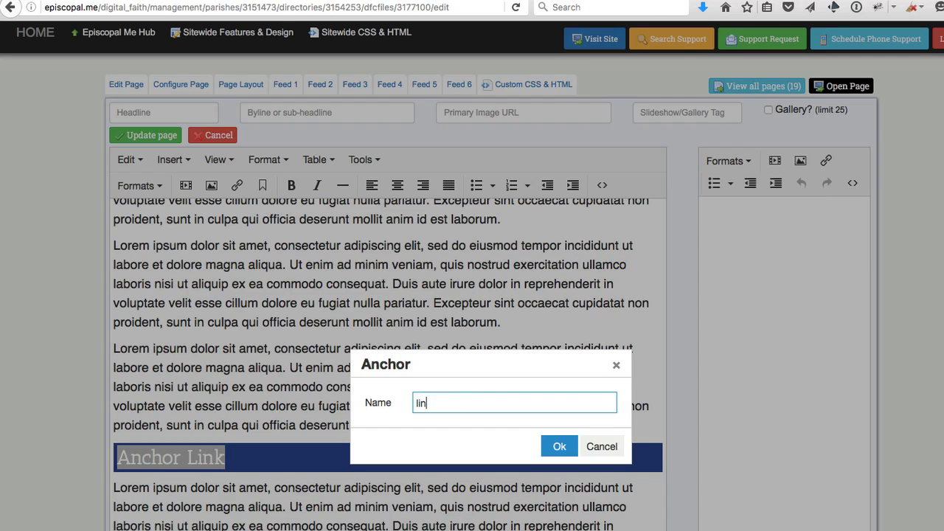
{"action": "type", "text": "k"}
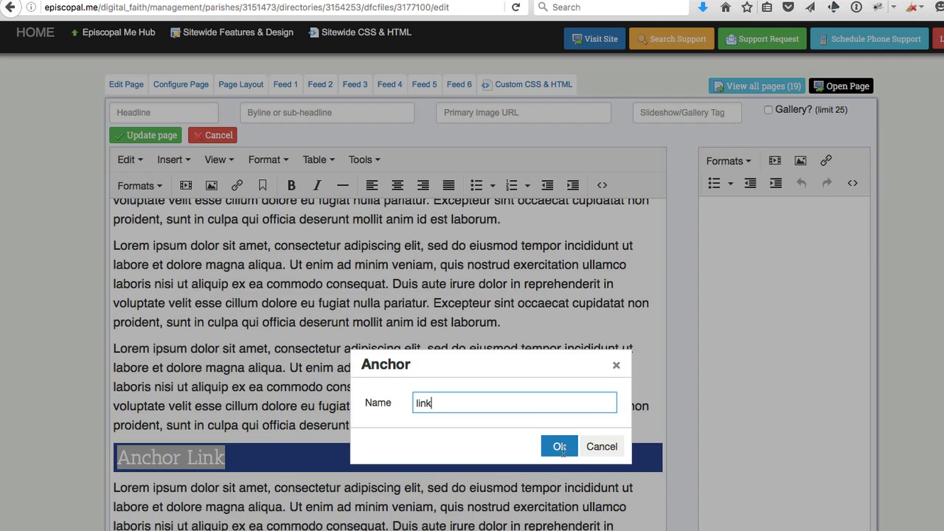
Confirm the anchor, then link the Link to Anchor heading to the 'link' anchor via Insert/edit link
{"action": "left_click", "coordinate": [559, 446]}
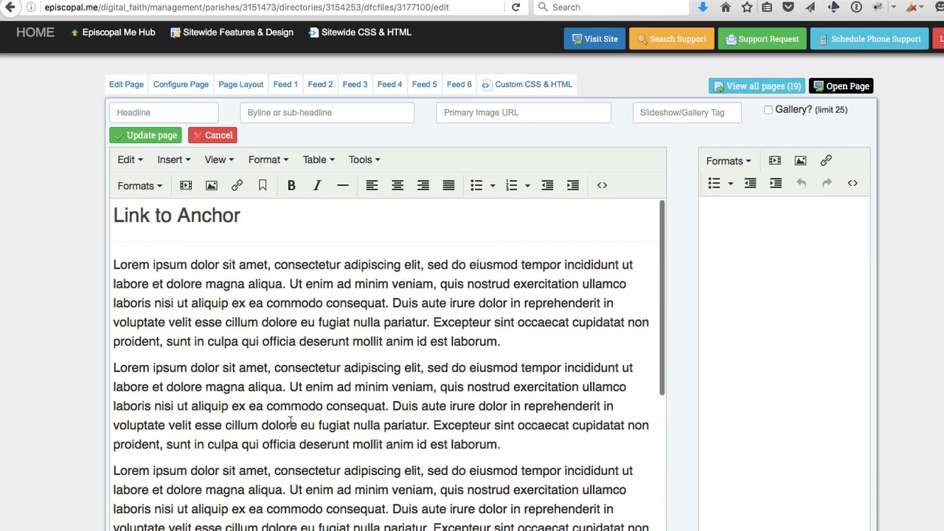
{"action": "double_click", "coordinate": [213, 215]}
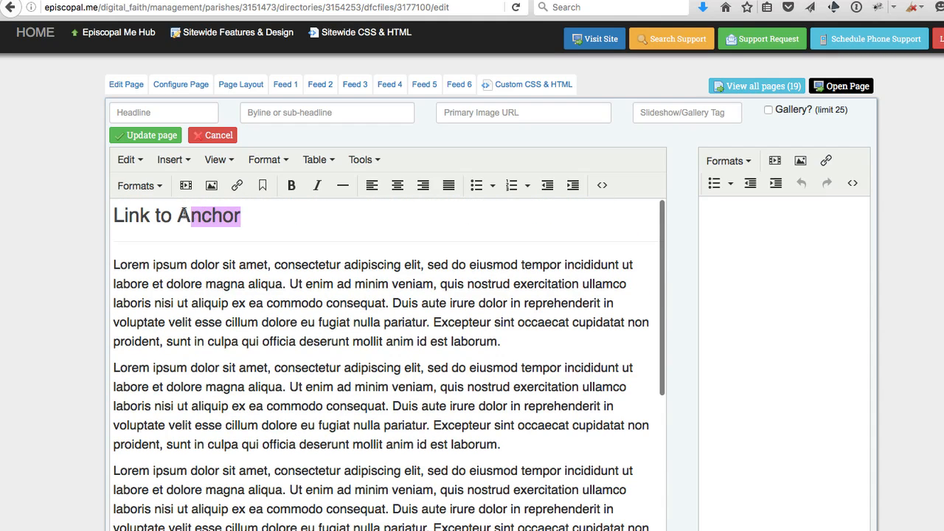
{"action": "mouse_move", "coordinate": [236, 186]}
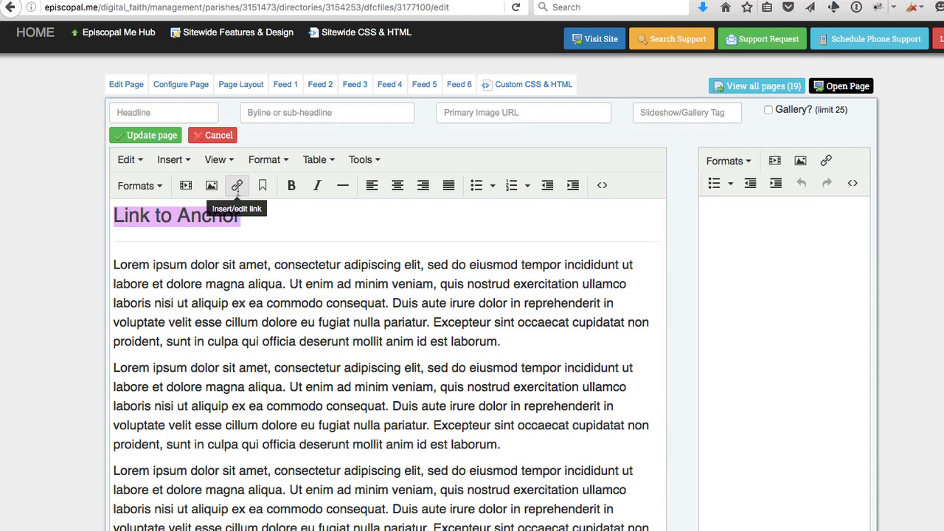
{"action": "left_click", "coordinate": [236, 186]}
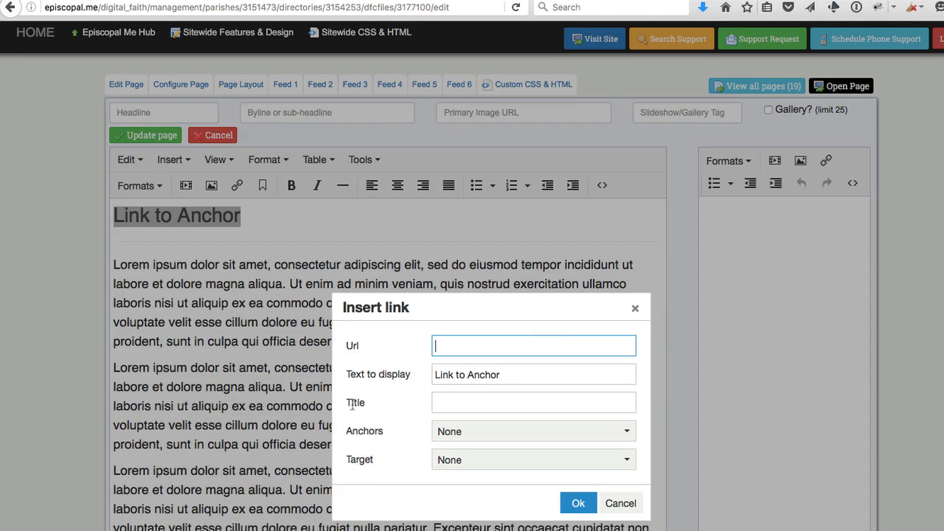
{"action": "left_click", "coordinate": [533, 431]}
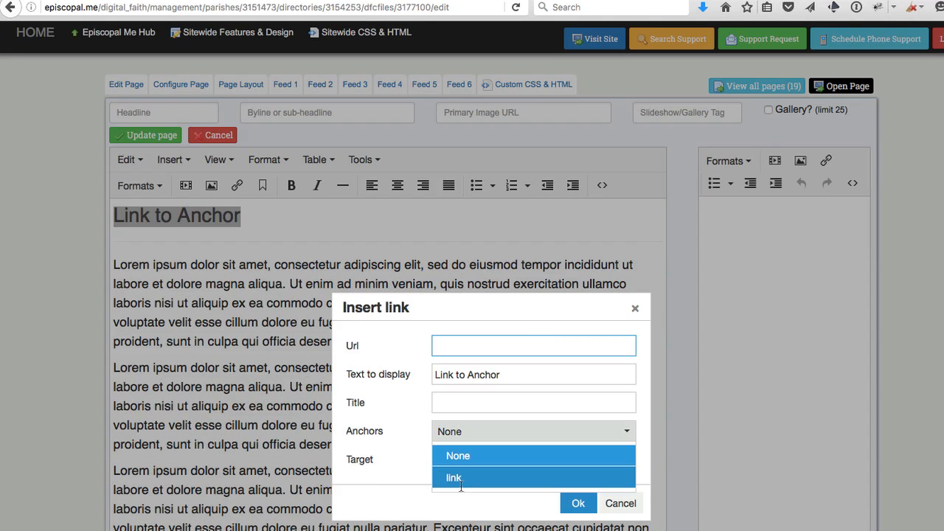
{"action": "left_click", "coordinate": [454, 479]}
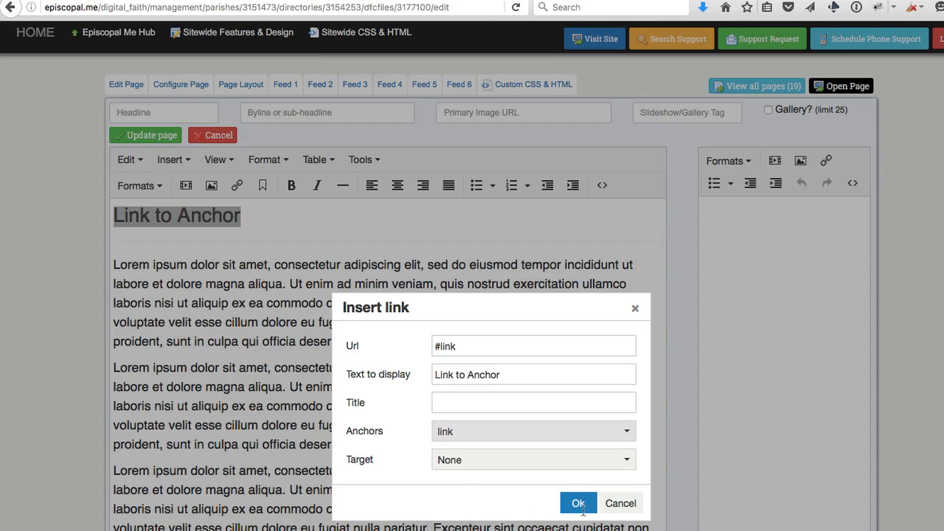
{"action": "left_click", "coordinate": [578, 504]}
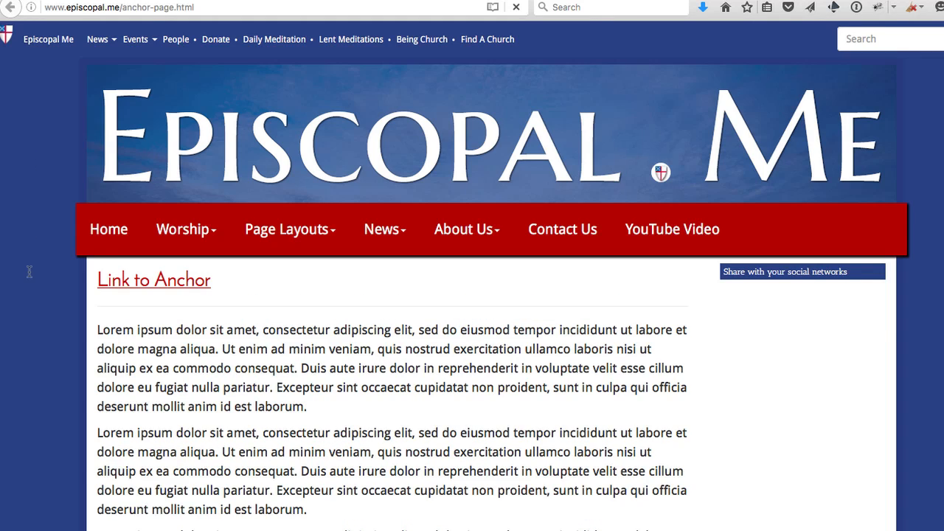
Follow the Link to Anchor heading on the live page to verify it jumps to '#link'
{"action": "left_click", "coordinate": [154, 280]}
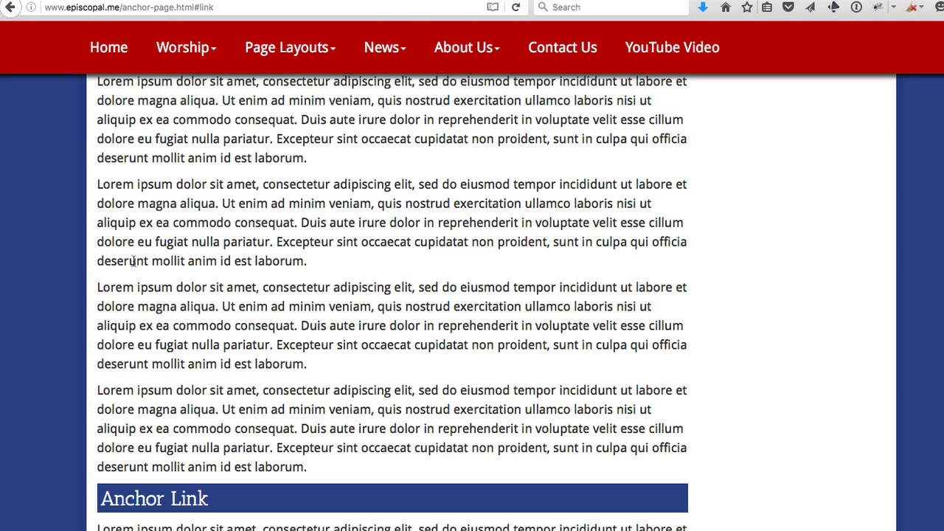
{"action": "mouse_move", "coordinate": [224, 499]}
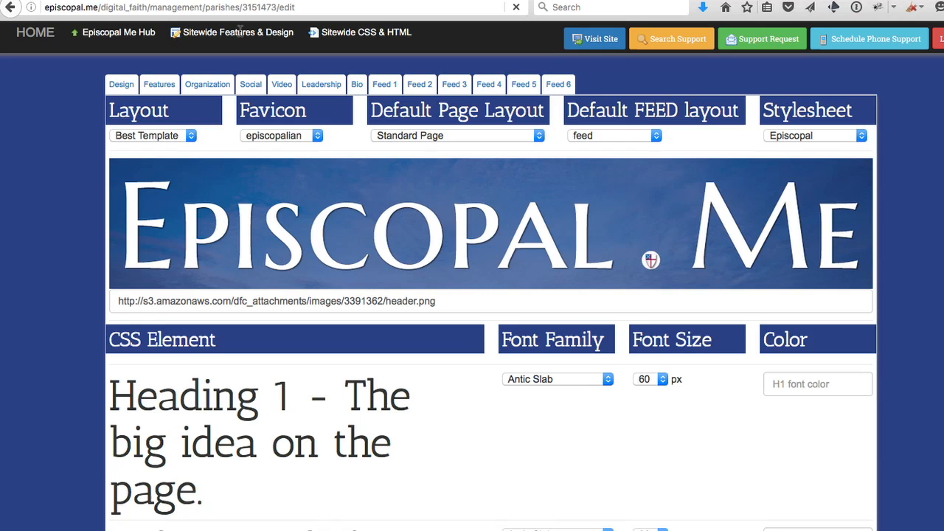
Show the Sitewide Features settings with editor version, news and comment options
{"action": "left_click", "coordinate": [159, 84]}
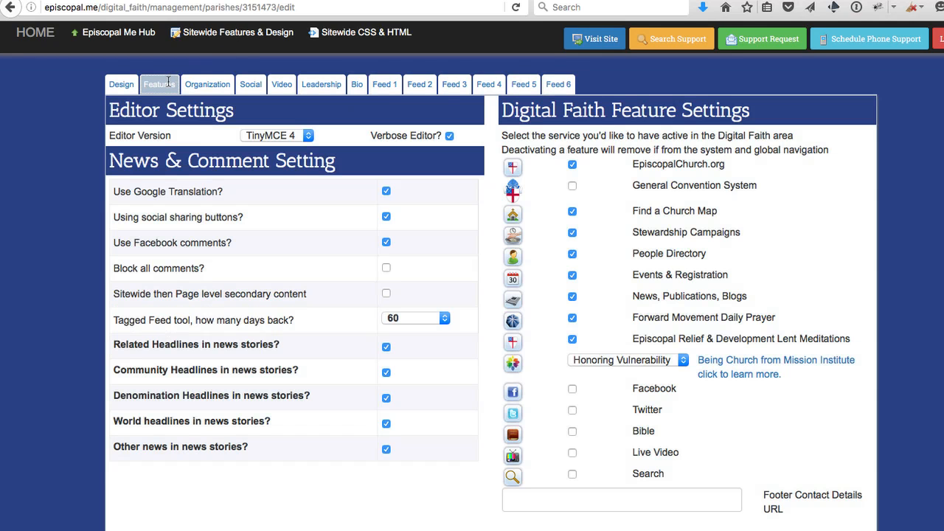